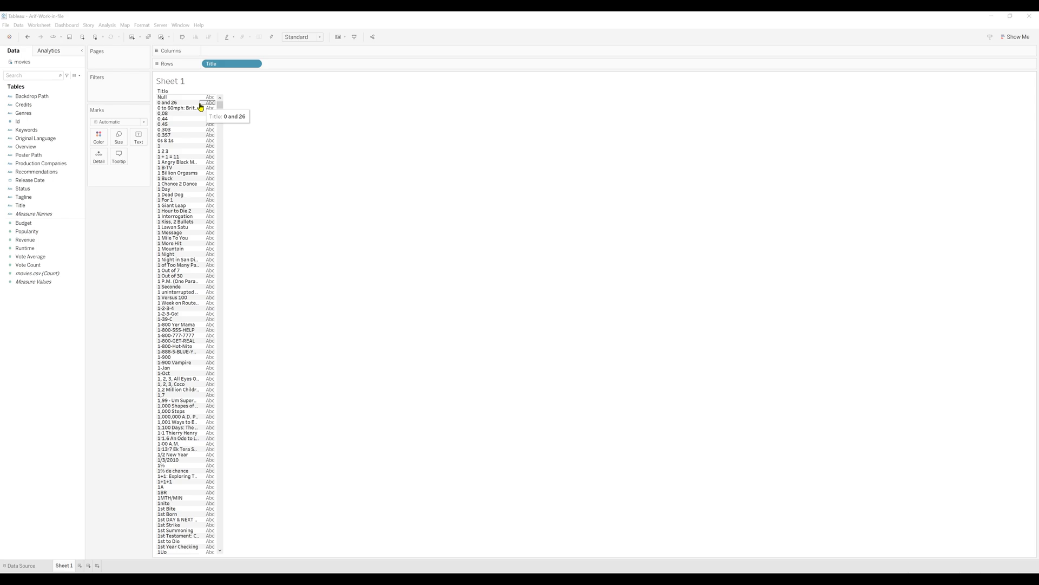
mouse_move(234, 159)
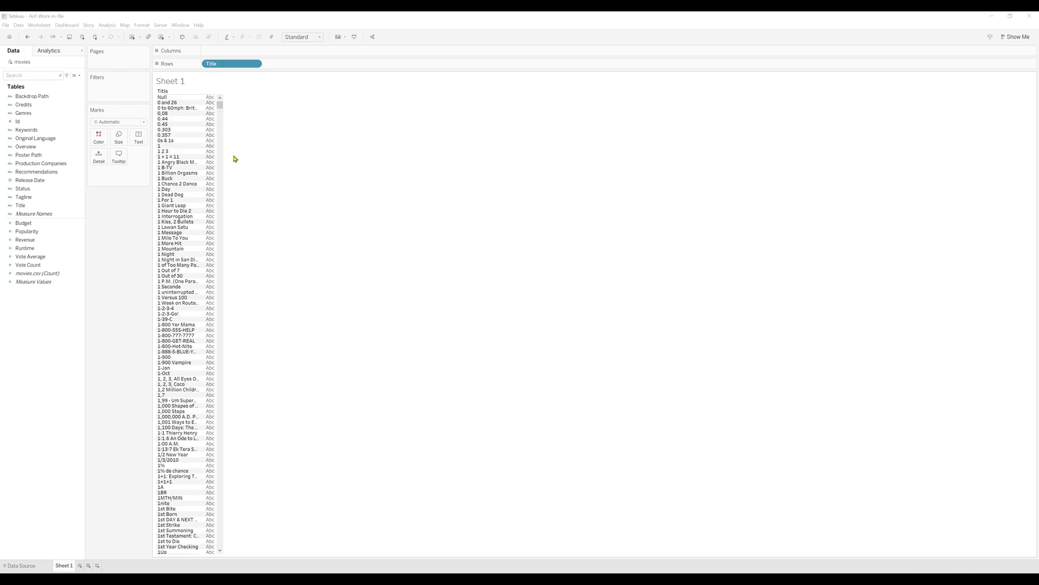
mouse_move(212, 159)
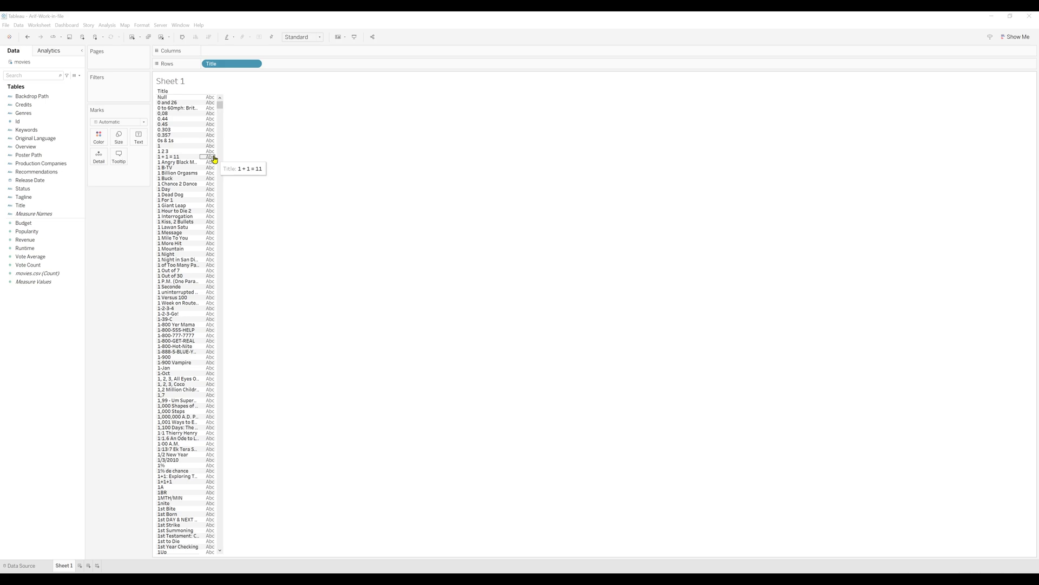
mouse_move(112, 432)
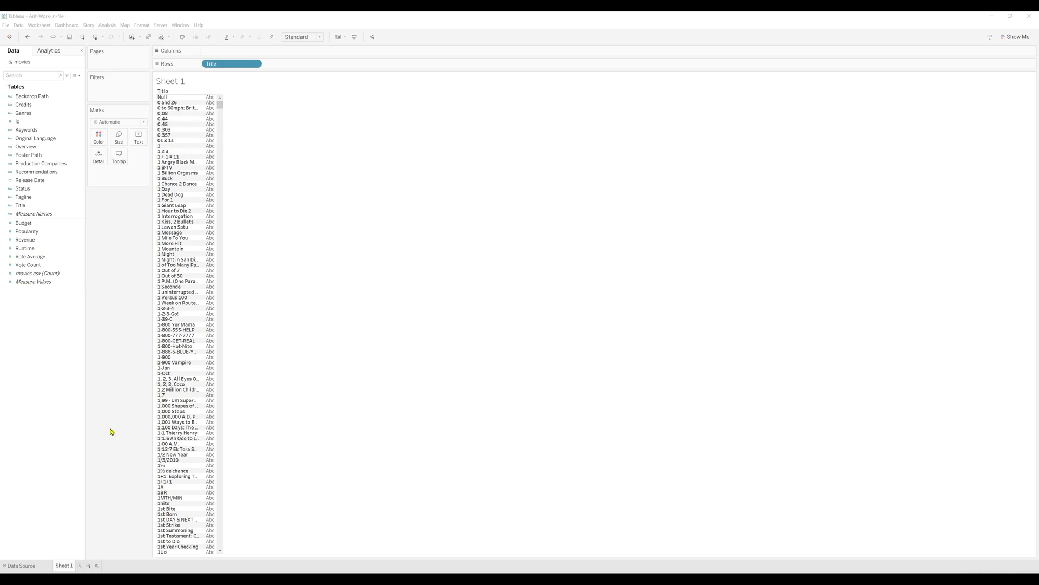
mouse_move(67, 455)
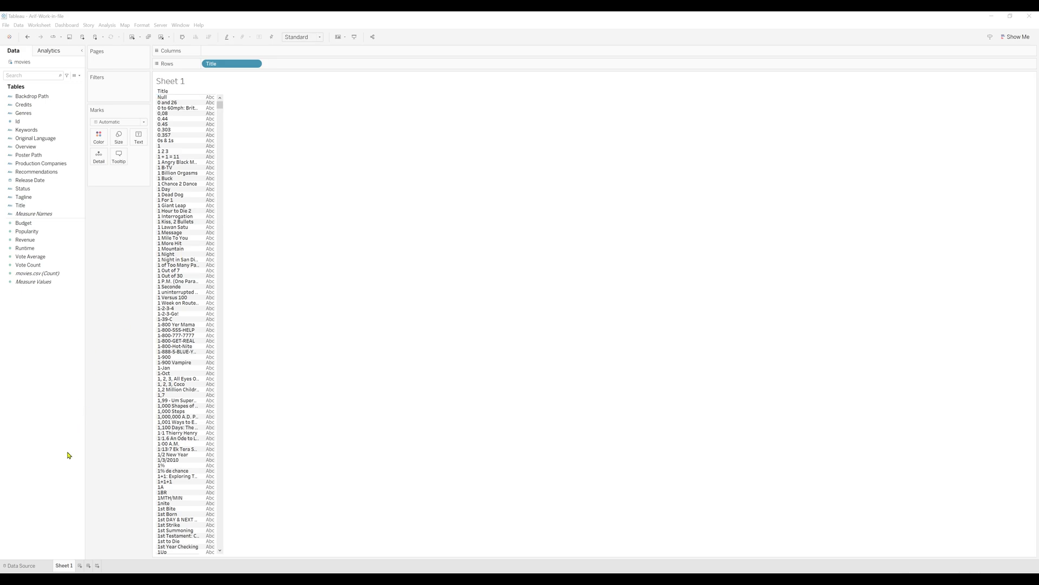
- Create a String parameter named 'Search-box' and display its input control on the worksheet
right_click(66, 454)
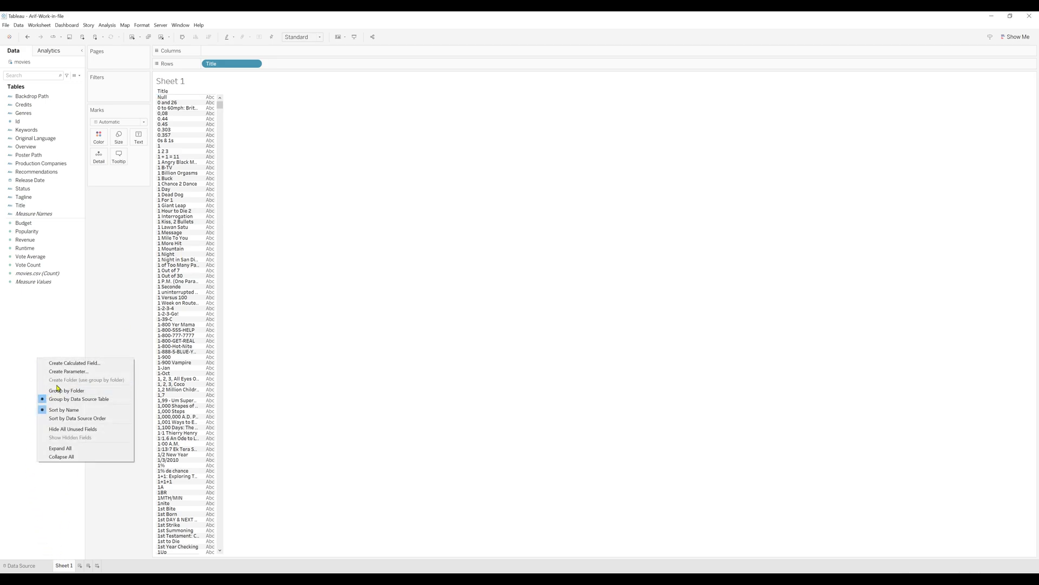
click(69, 371)
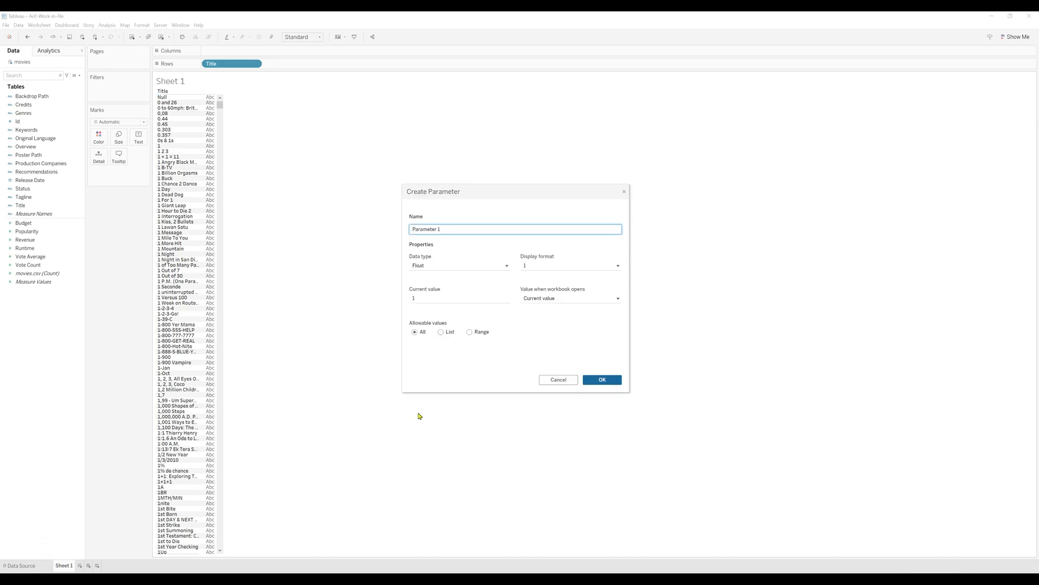
text(Se)
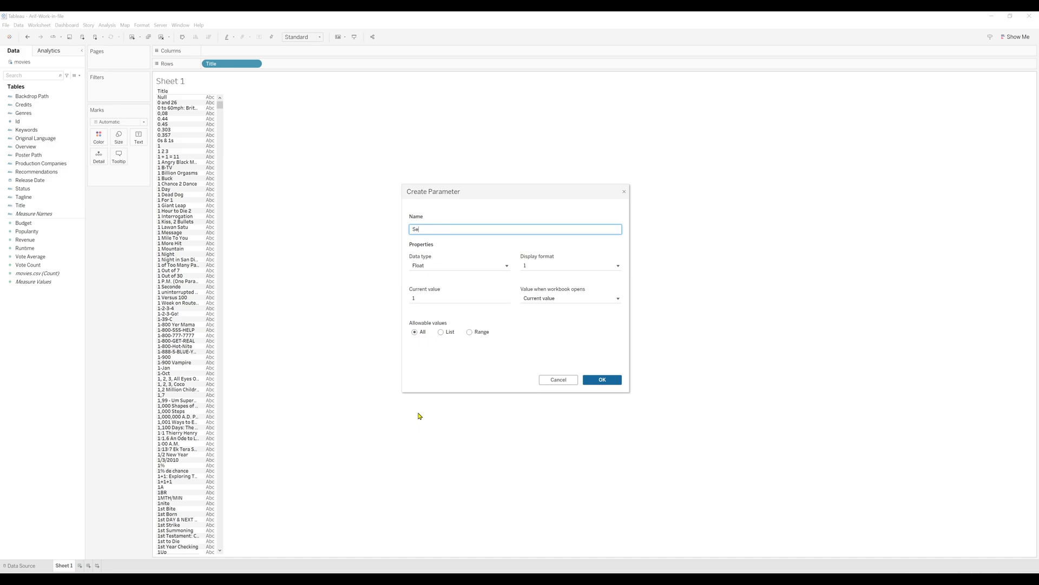
text(Search-box)
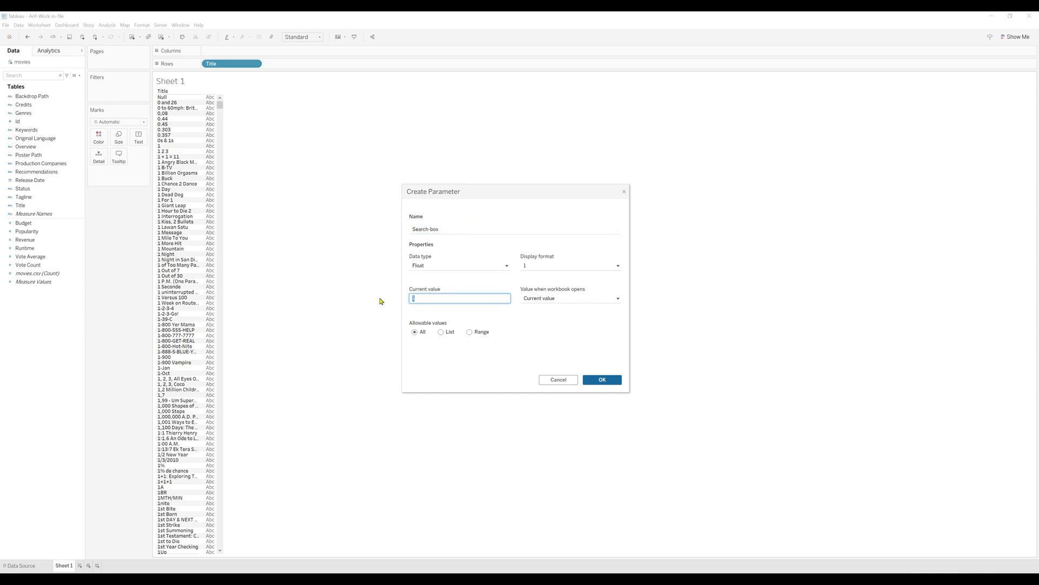
click(460, 265)
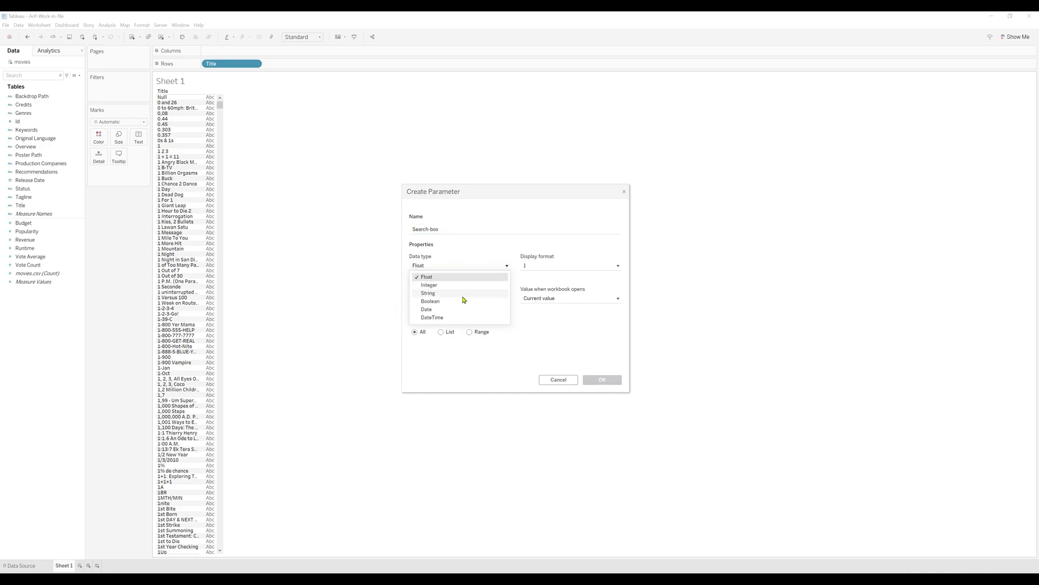
click(428, 293)
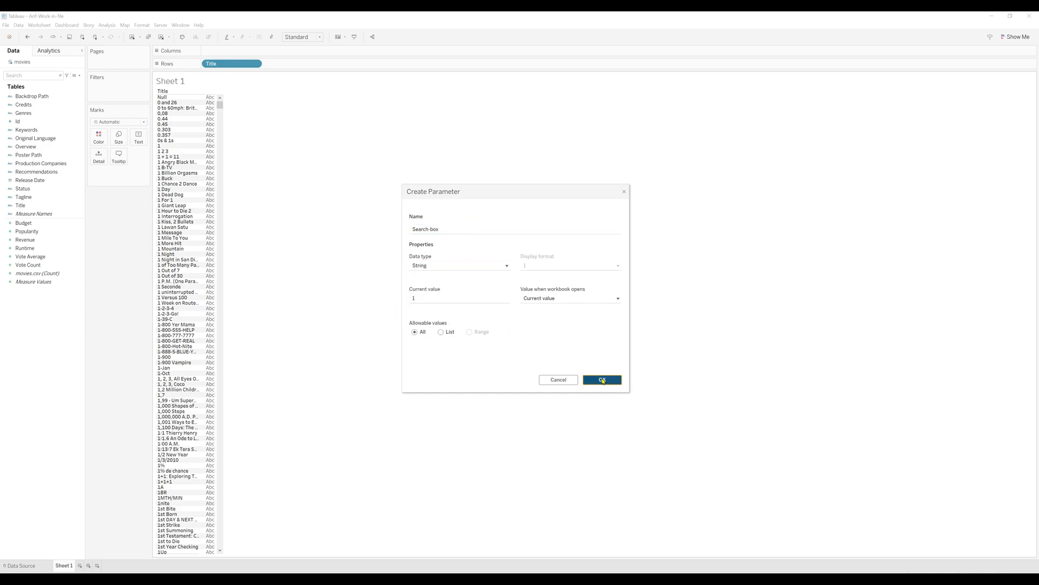
click(601, 379)
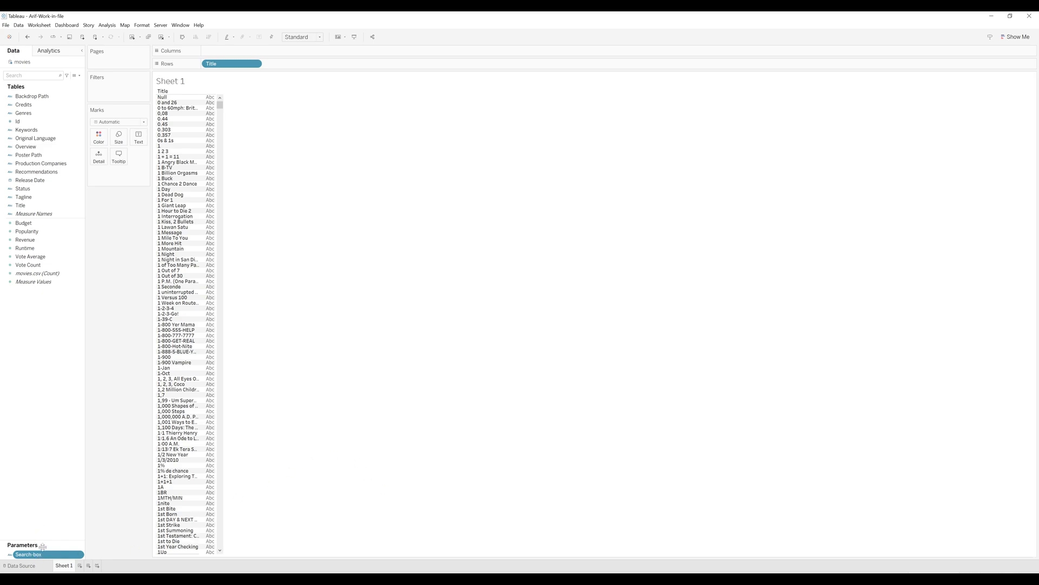
right_click(29, 553)
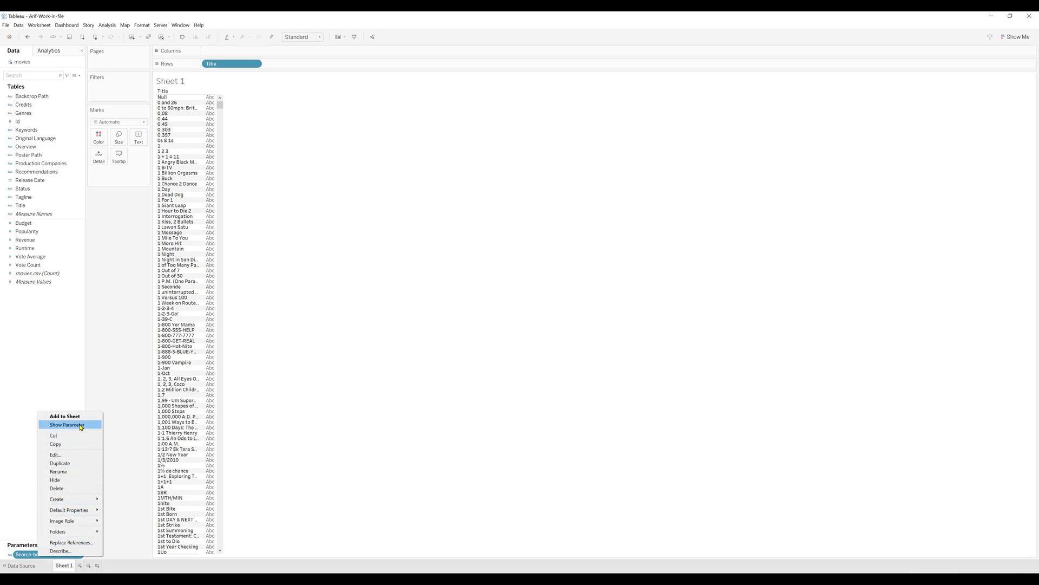
click(66, 424)
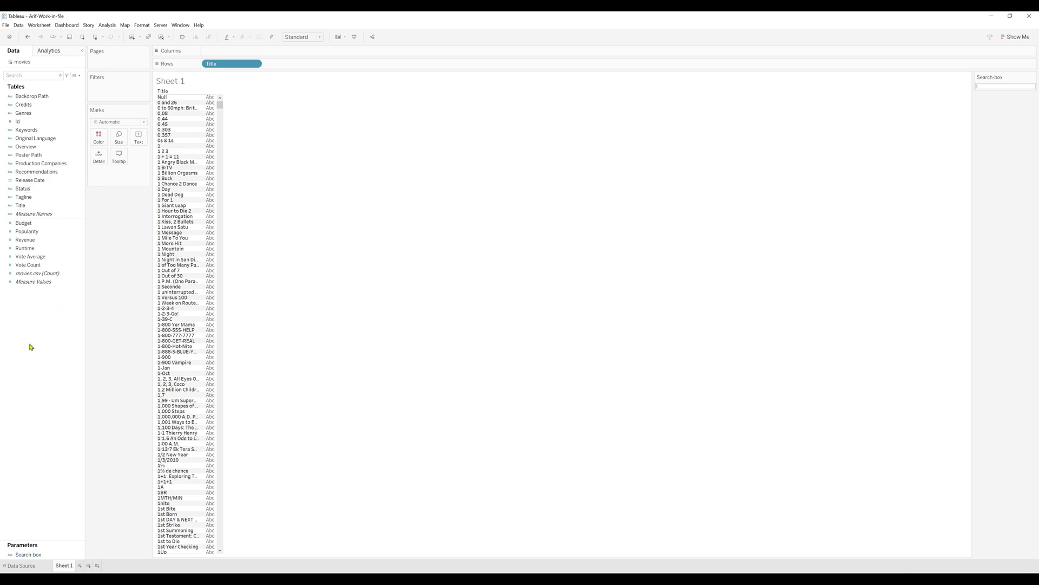
mouse_move(74, 331)
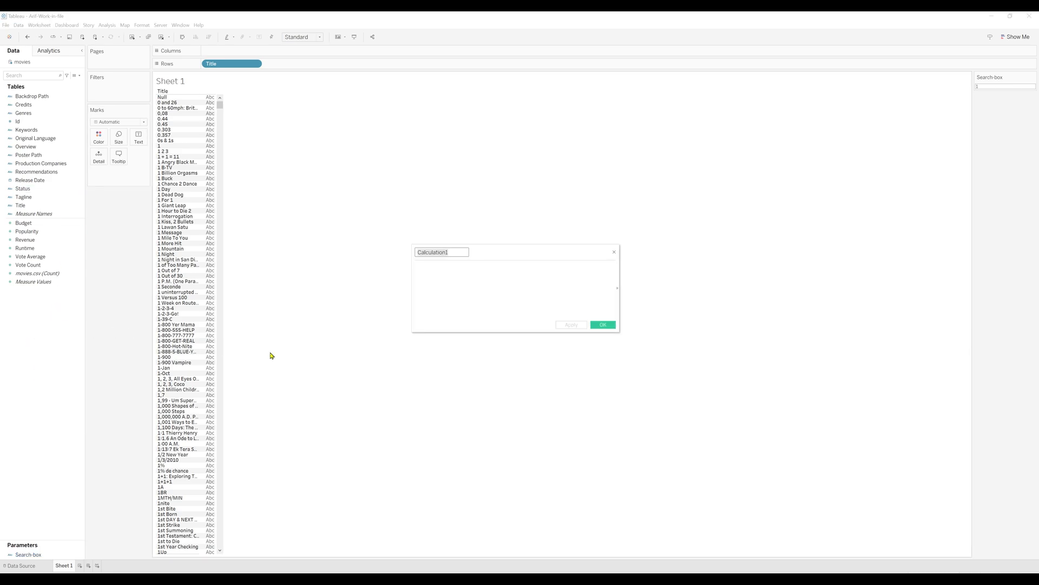
- Define the calculated field '_Search-box-filter' with formula CONTAINS([Title],[Search-box])
text(_Search-box-filter)
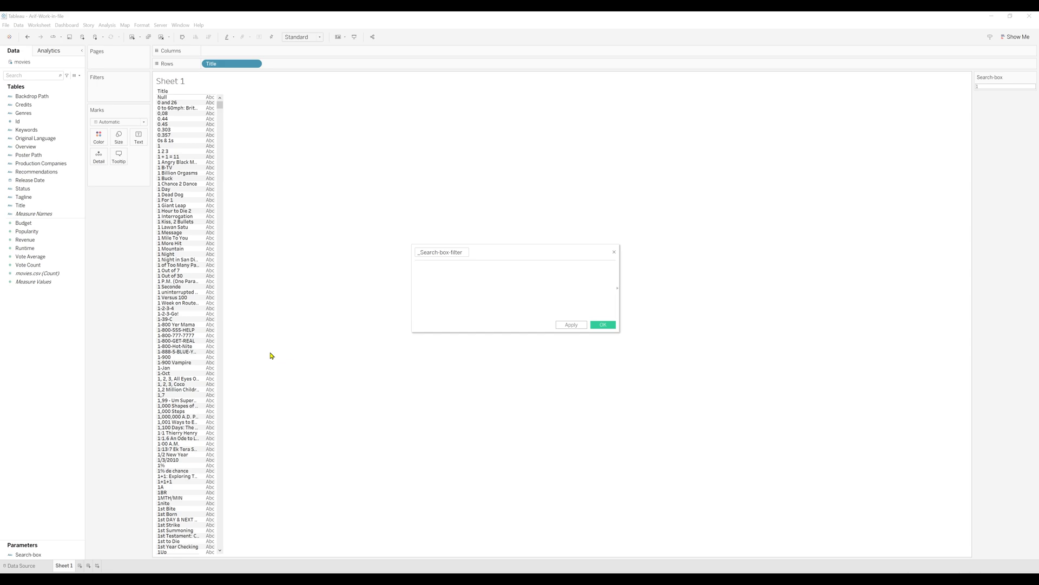
text(c)
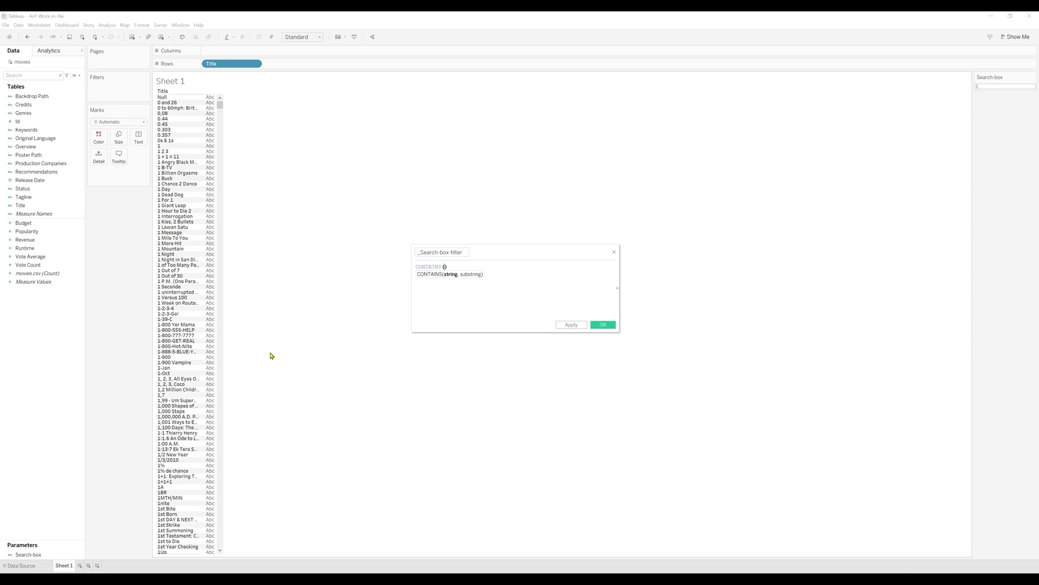
text([Title])
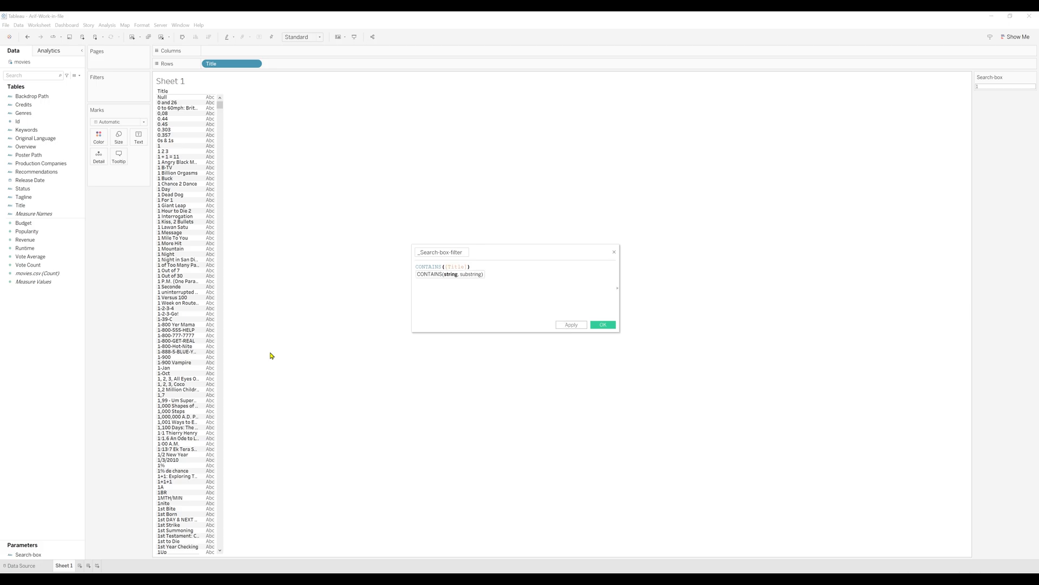
text(,)
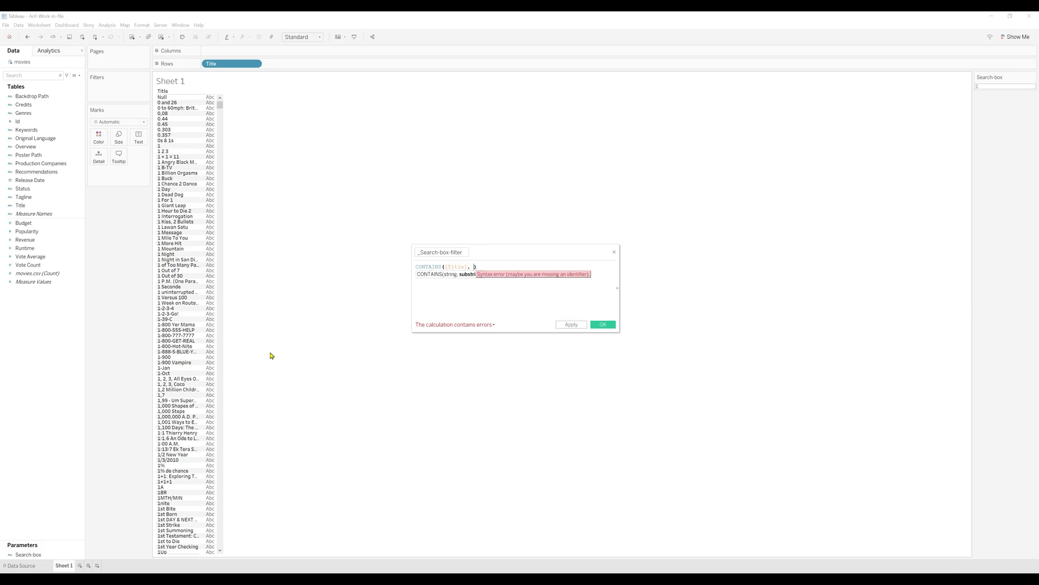
text([Search-box])
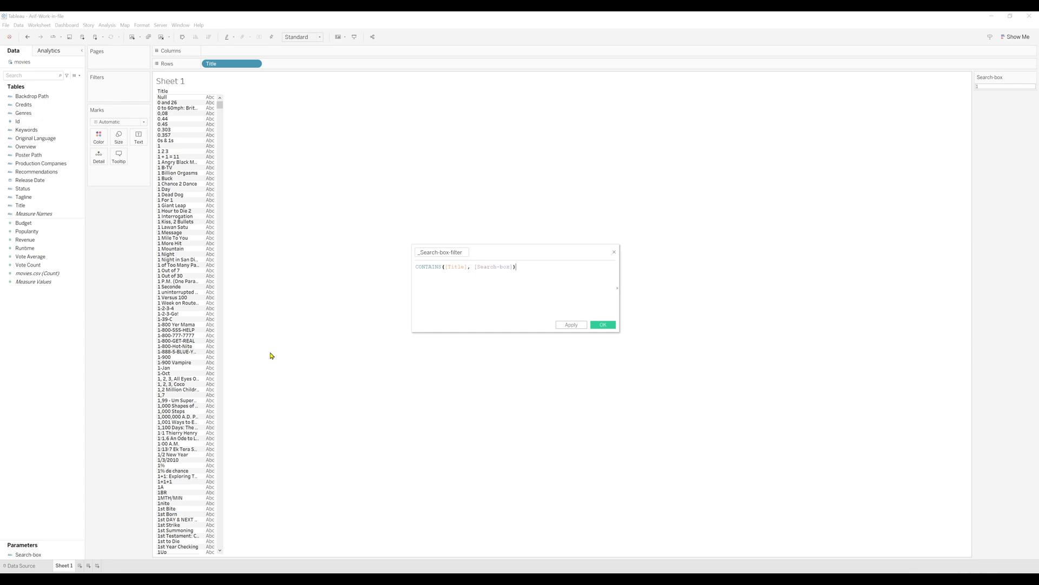
click(602, 324)
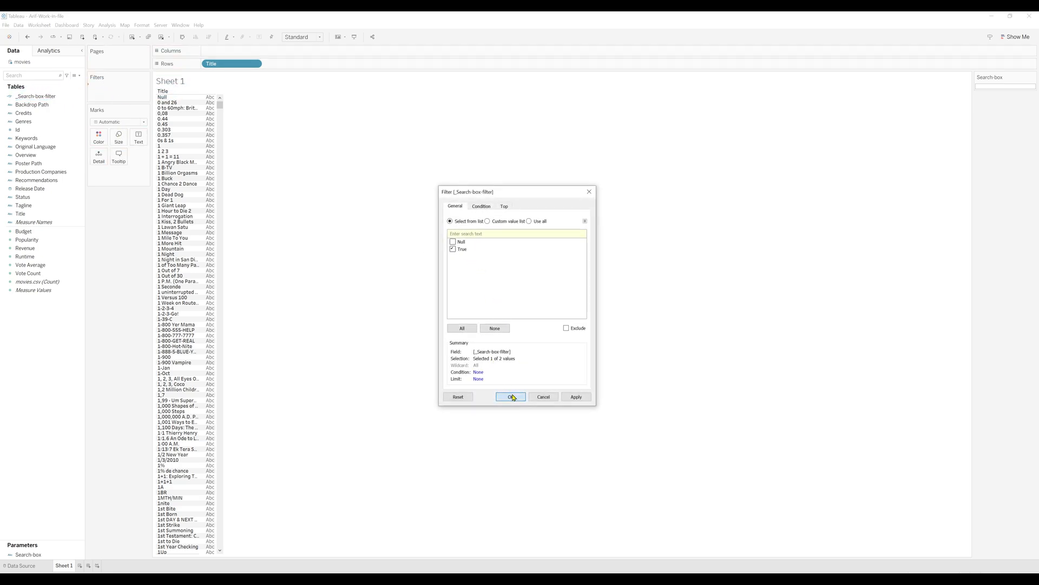
- Keep only the True value in the _Search-box-filter filter dialog
click(511, 396)
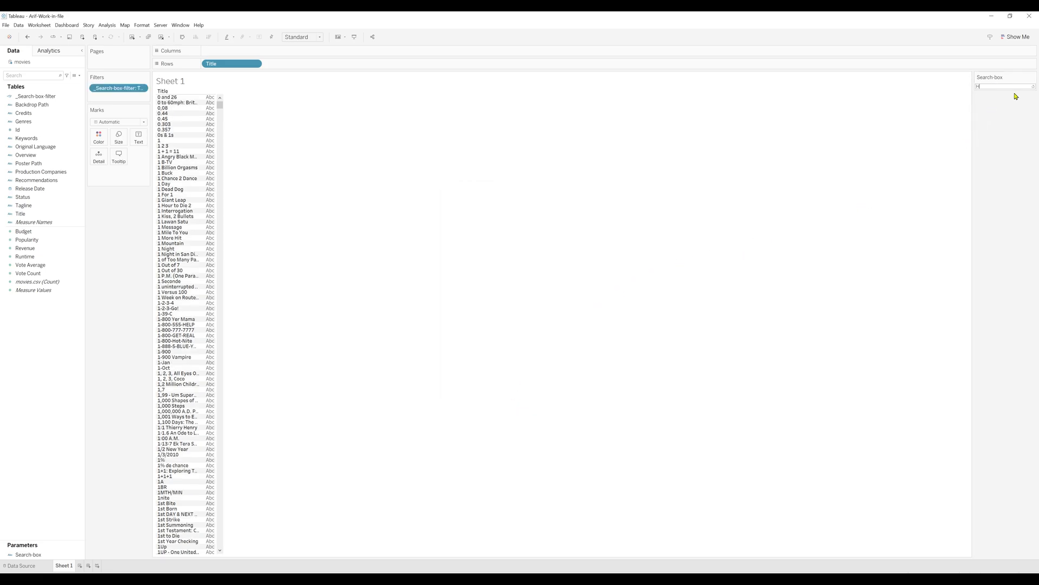
- Search for 'Harry Potter', then 'Ocean's', and select the _Search-box-filter field
text(Harry Potter)
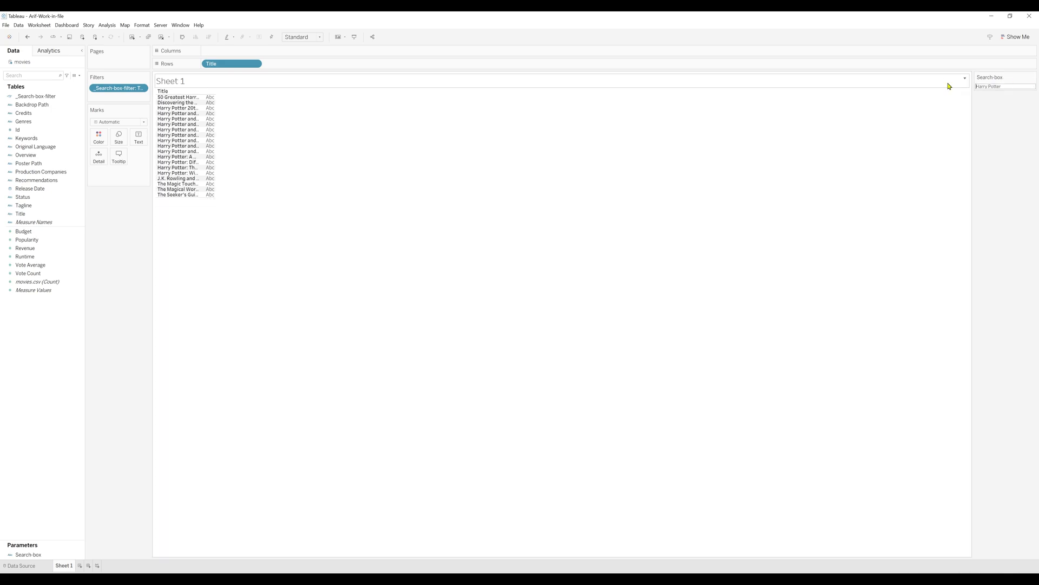
click(1005, 86)
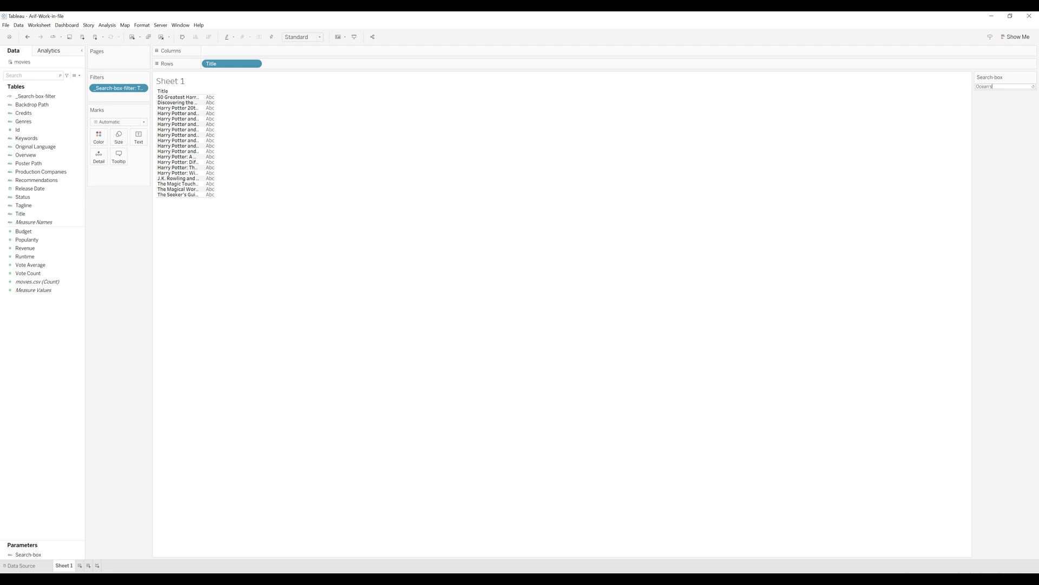
text(Ocean's)
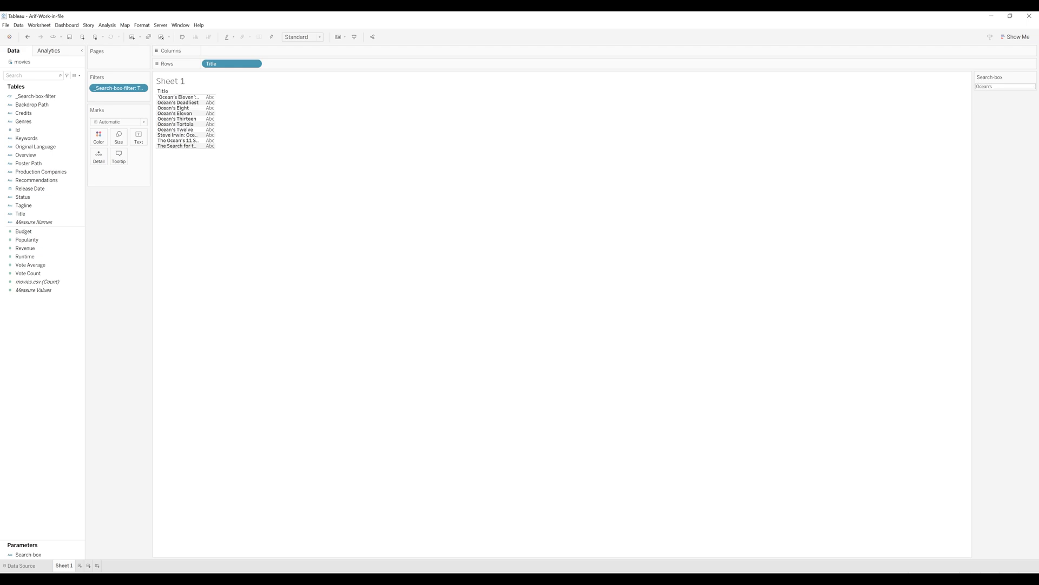
click(1003, 87)
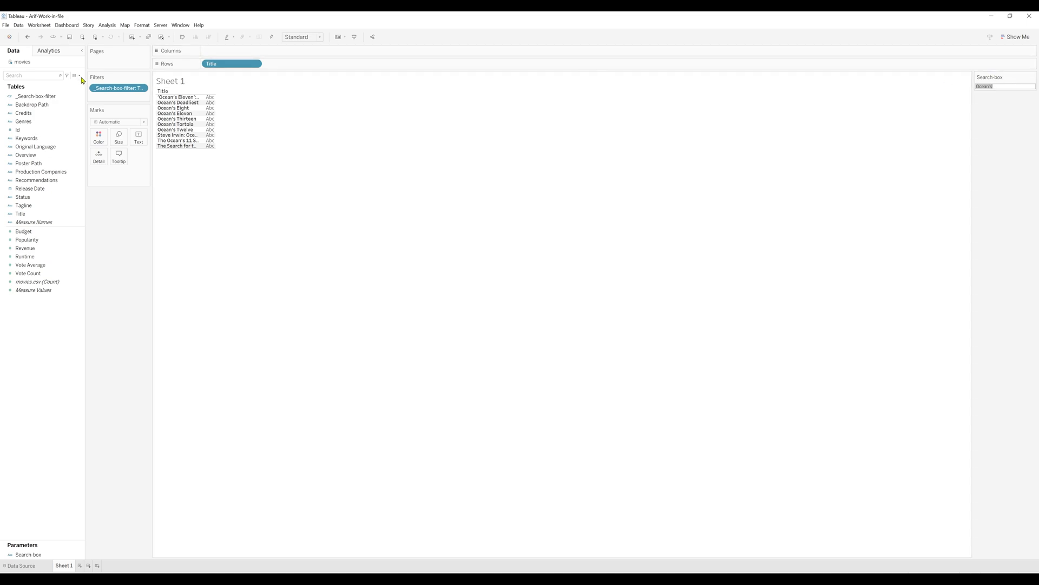
click(36, 96)
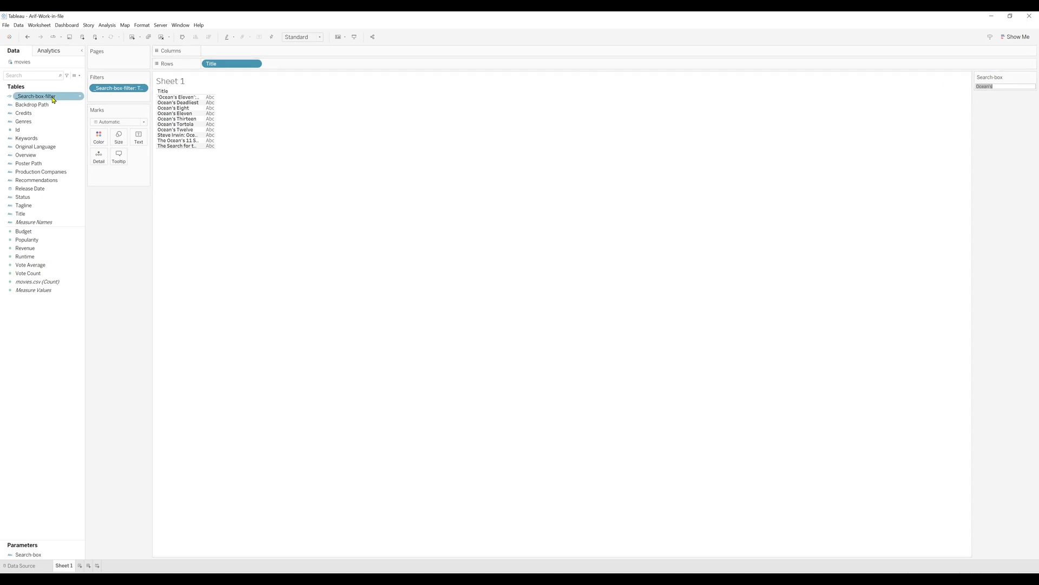